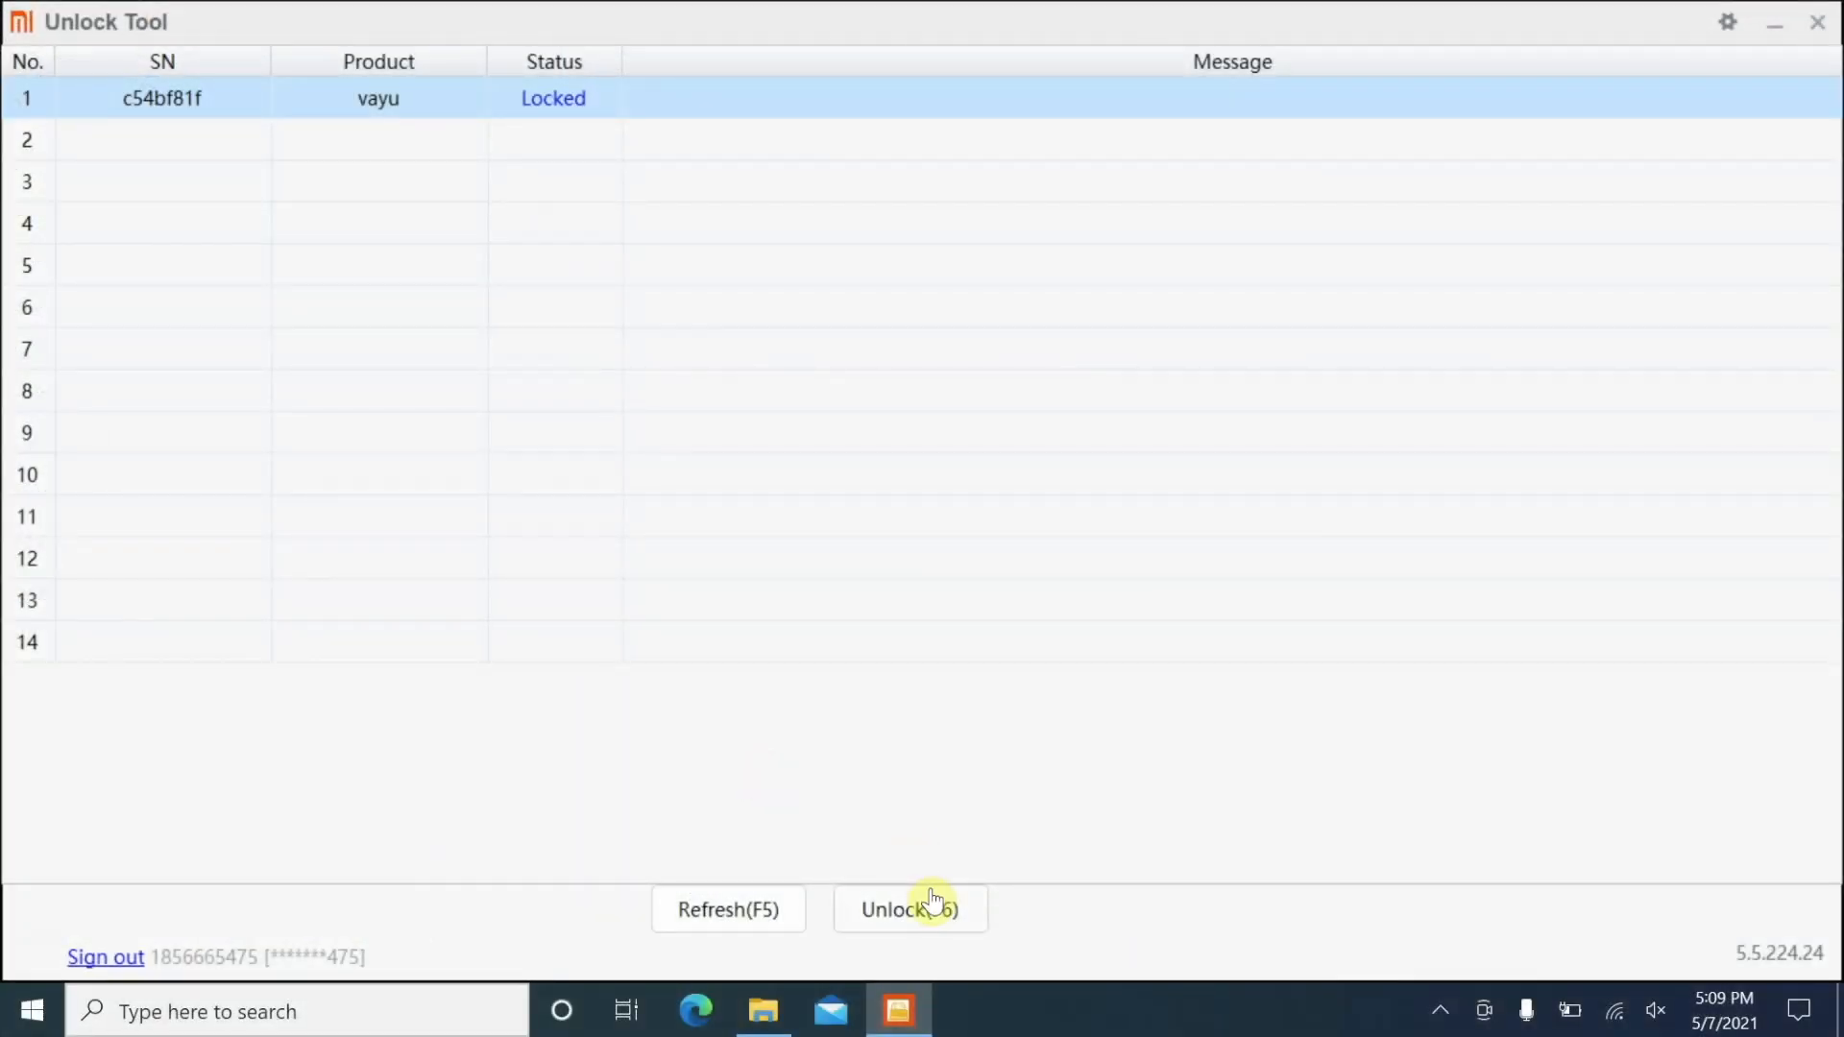
# Start the bootloader unlock of the connected vayu device, leaving its status at Unlocking….
pyautogui.click(909, 909)
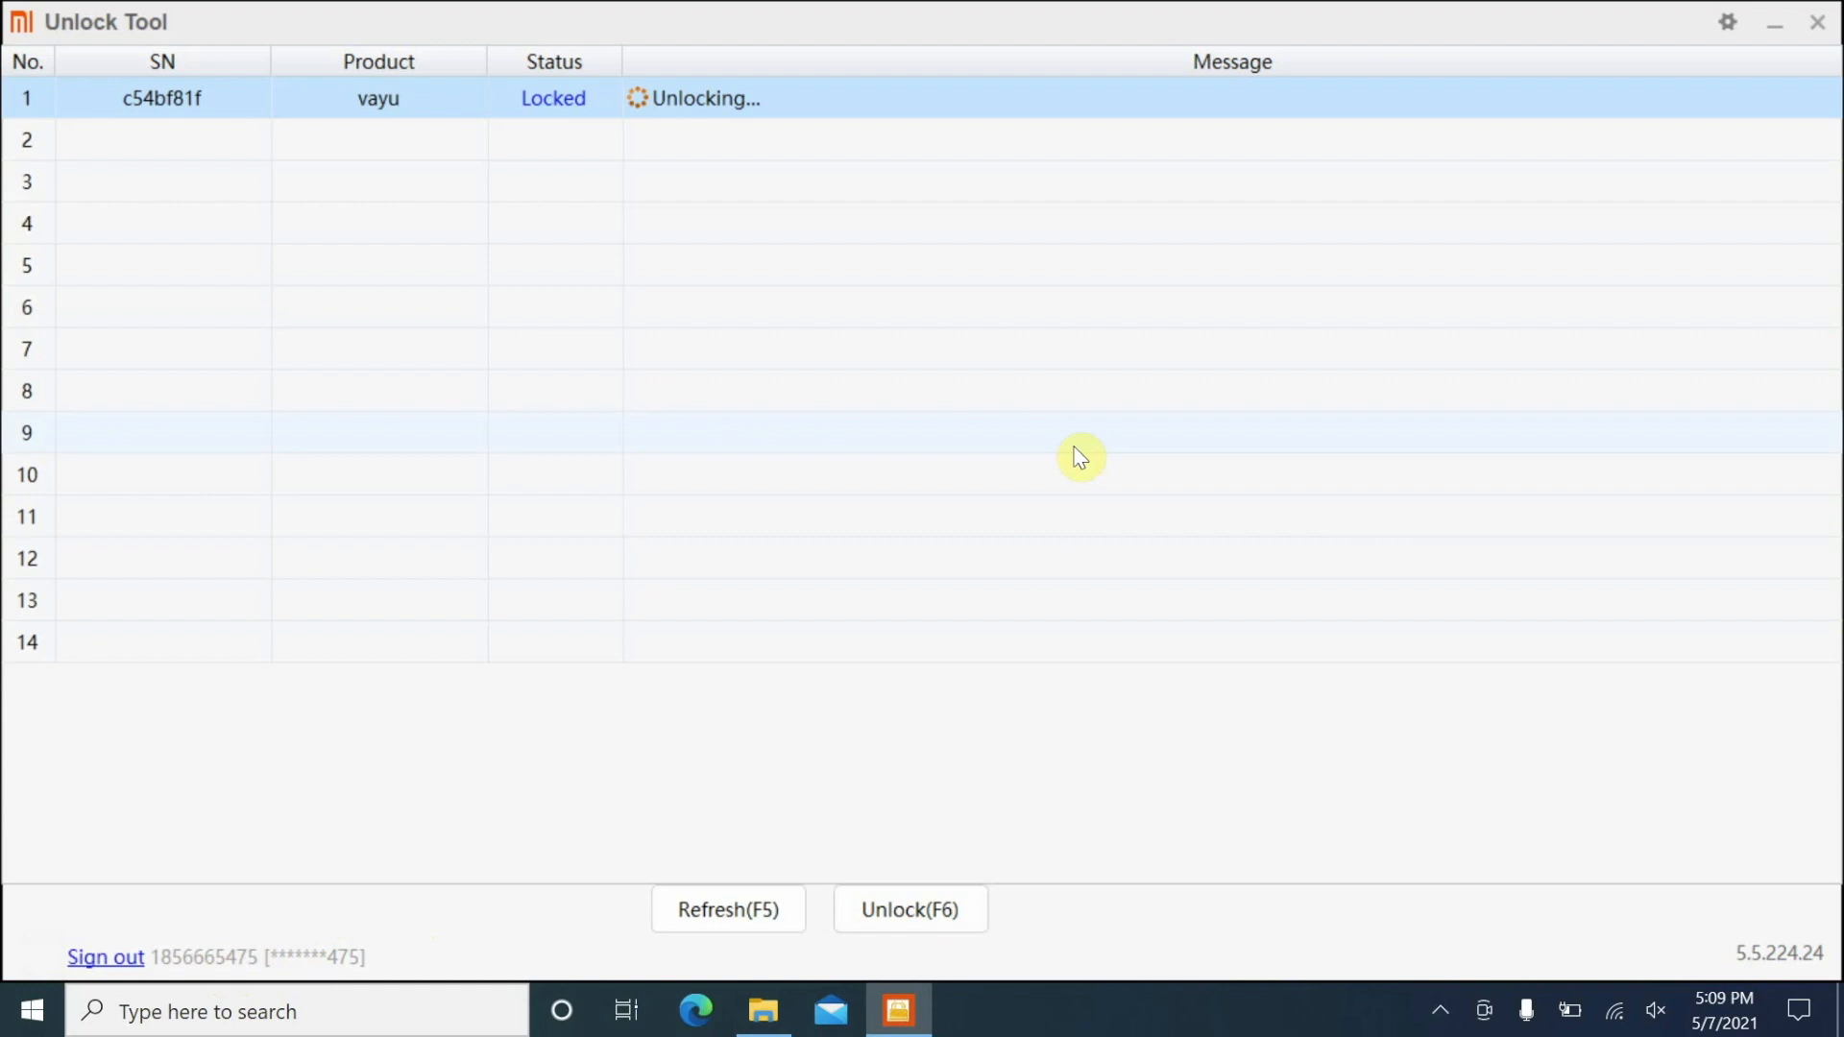